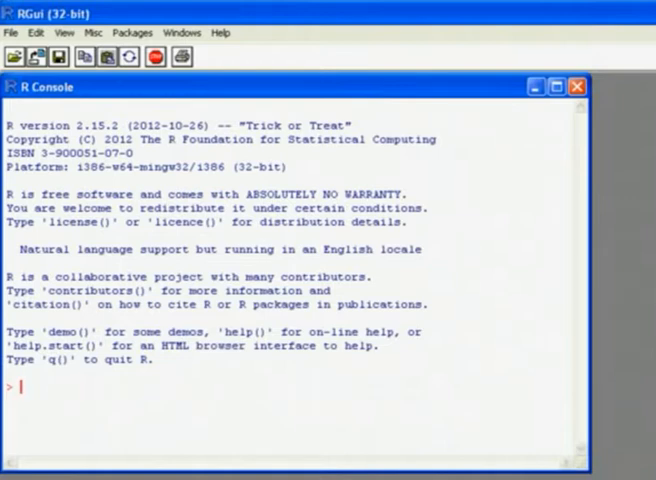
mouse_move(40, 396)
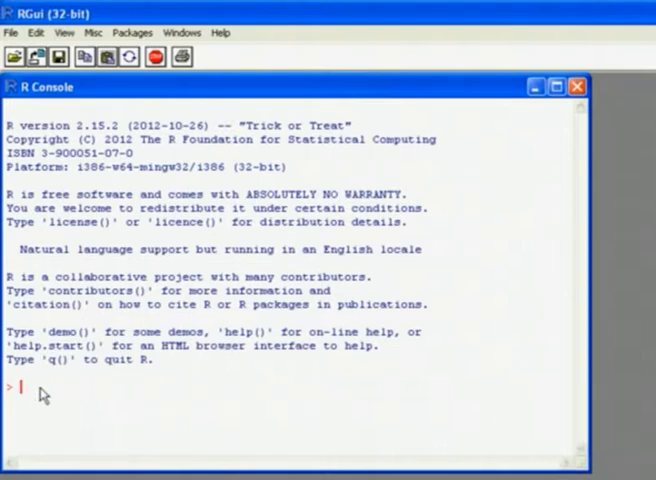
mouse_move(15, 400)
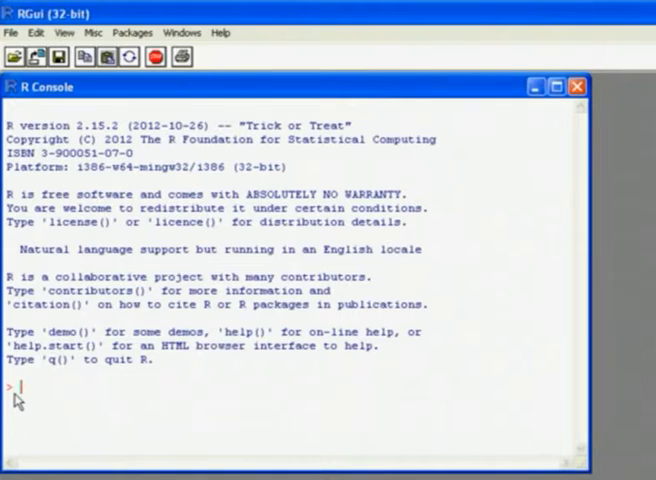
Step: Evaluate 5 + 3, giving 8, and 2 + 3 * 5, giving 17
text(5)
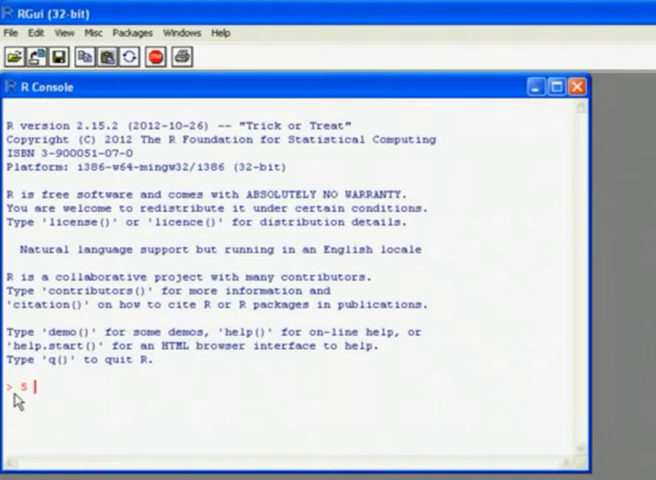
text(+ 3)
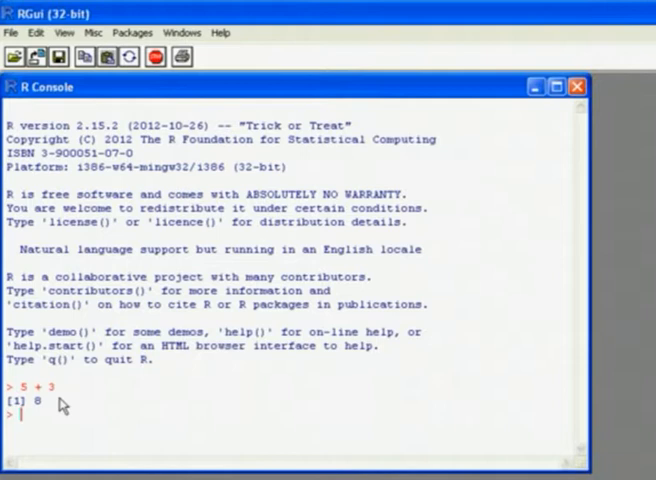
text(2)
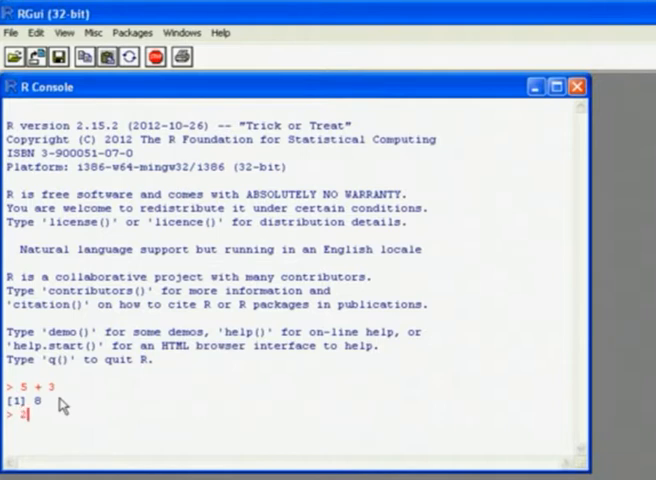
text(+ 3 * 5)
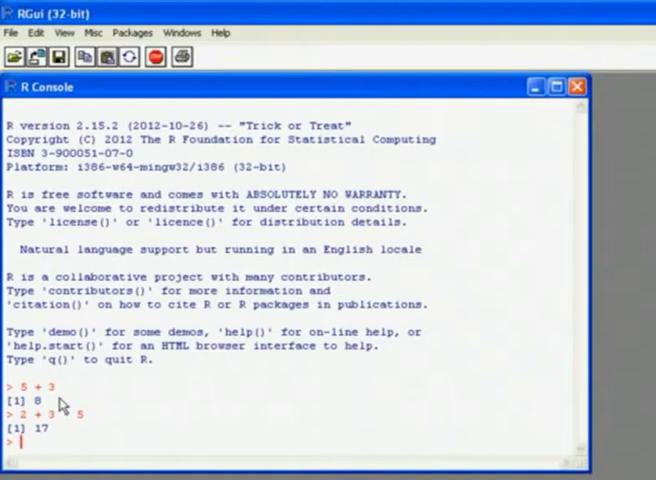
text(2 + 3 * 5)
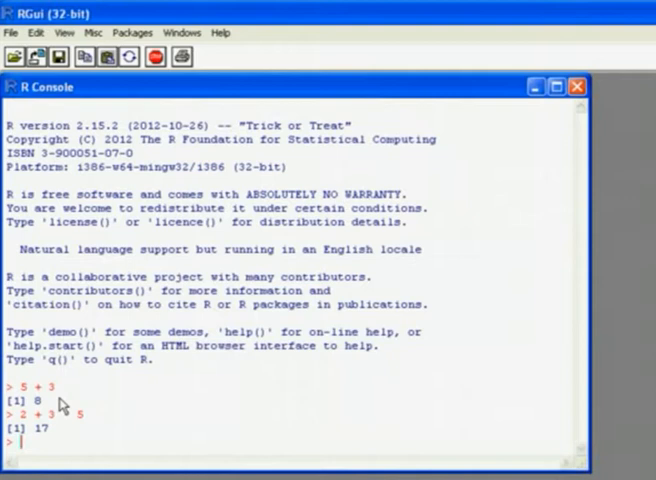
Step: Rerun the previous calculation as (2 + 3) * 5, returning 25
text(2 + 3 * 5)
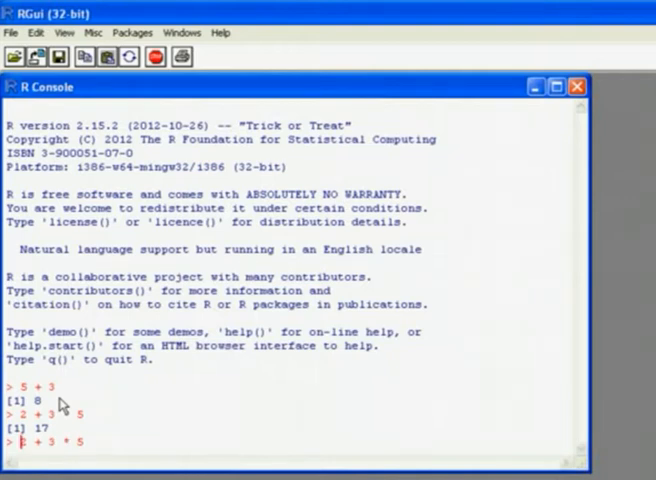
text((2)
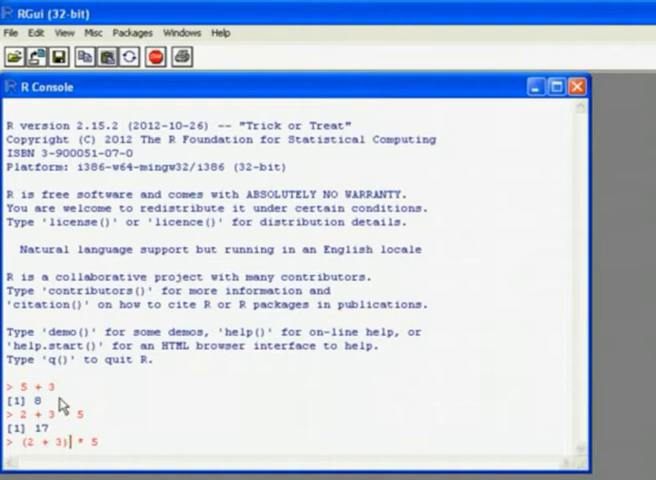
key(Return)
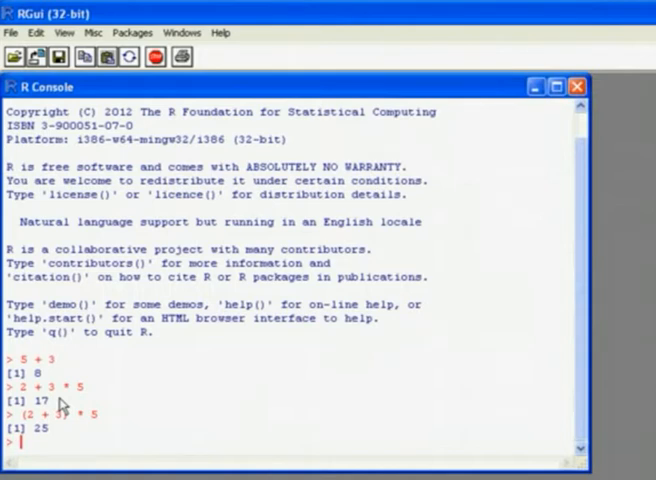
Step: Assign the value 3 to first.num
text(first)
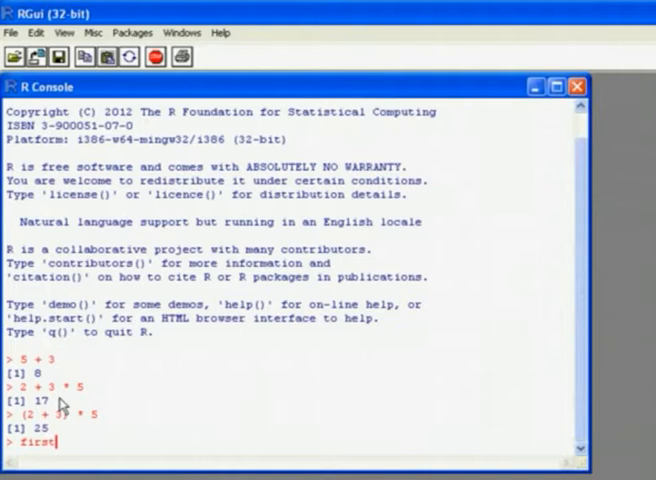
text(.num)
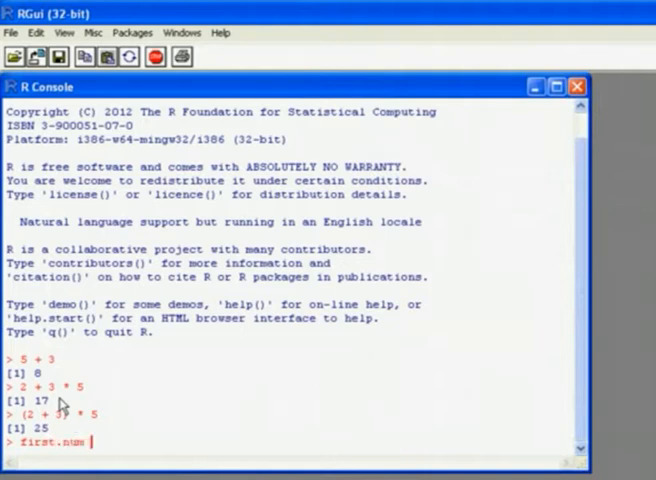
text(<- 3)
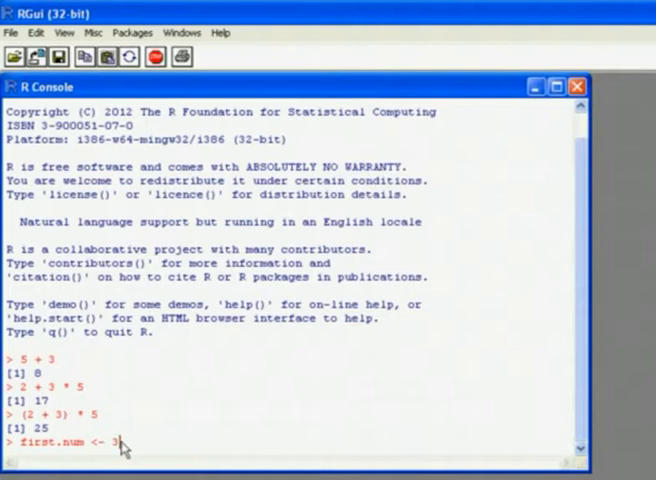
mouse_move(95, 452)
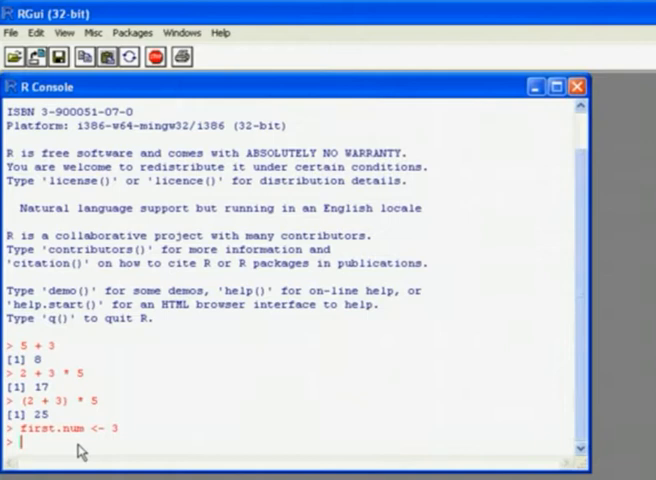
Step: Assign 4 to second.num and add first.num + second.num, giving 7
text(secon)
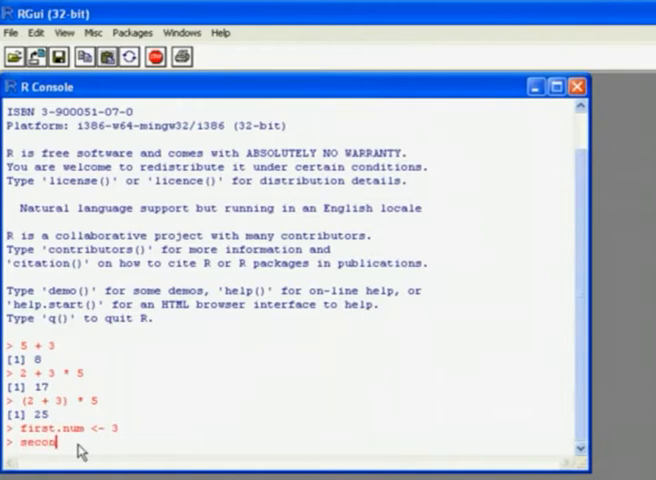
text(.num)
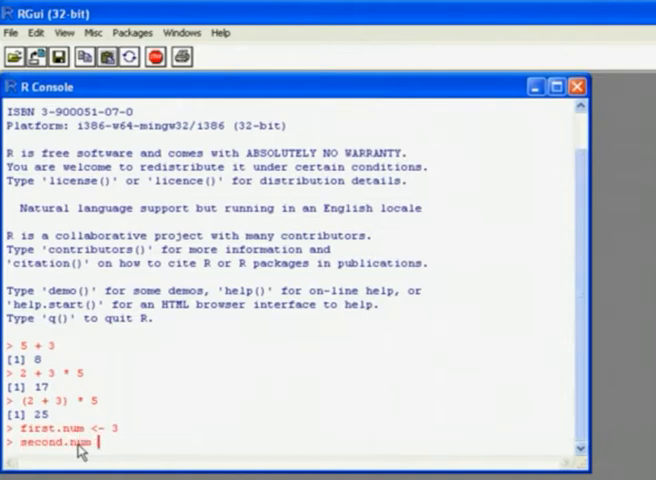
text(<- 4)
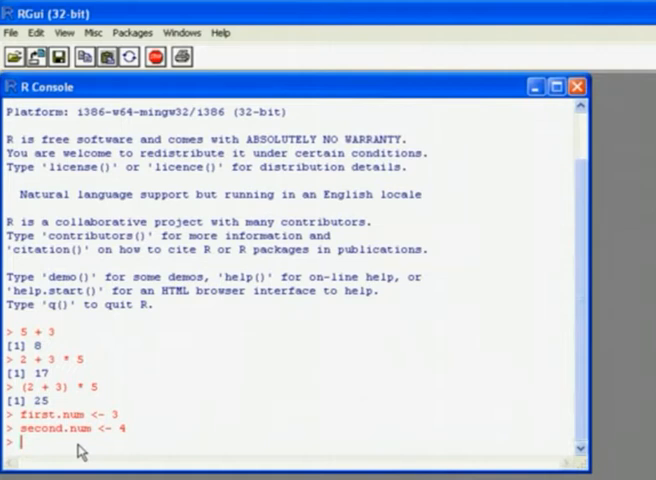
text(first.num + second.num)
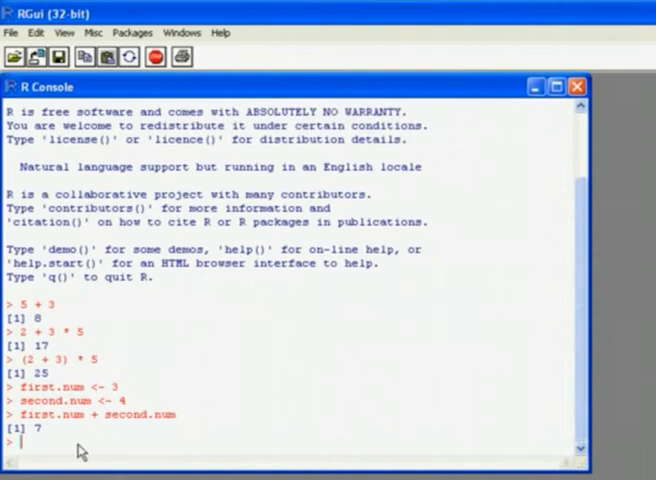
Step: Store the sequence 1:10 in lots.num
text(lots.num <- 1:1)
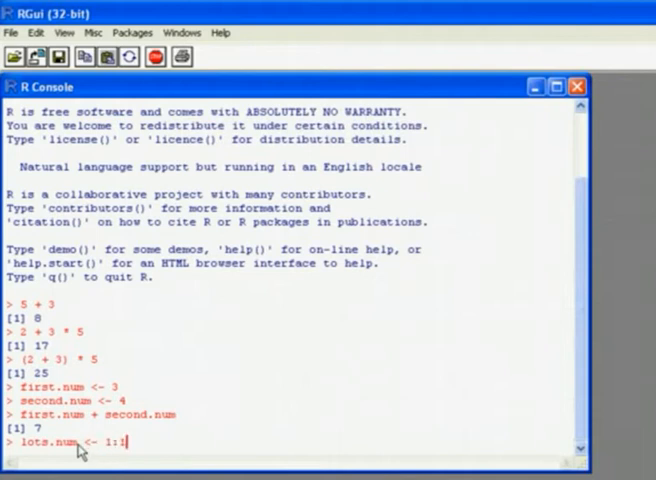
text(0)
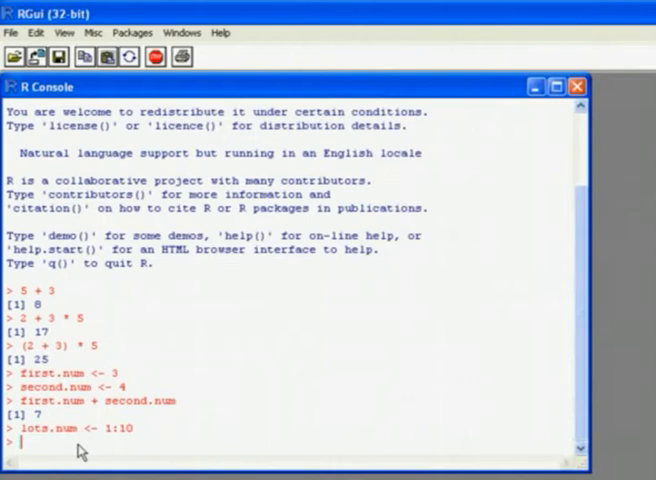
Step: Inspect first.num, lots.num, print(lots.num) and str(first.num) at the prompt
text(firs)
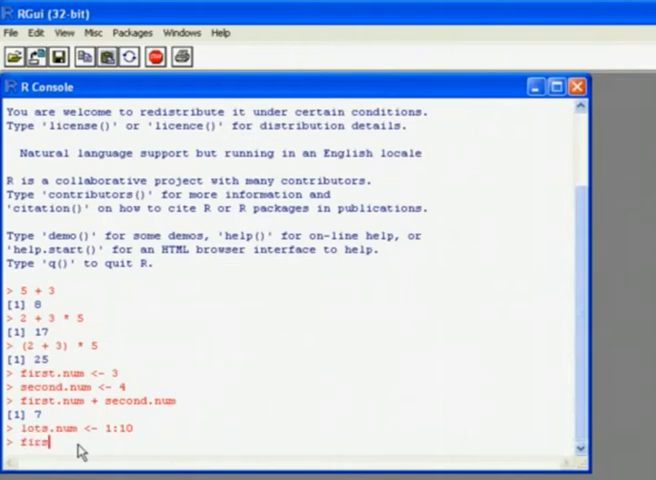
text(.num)
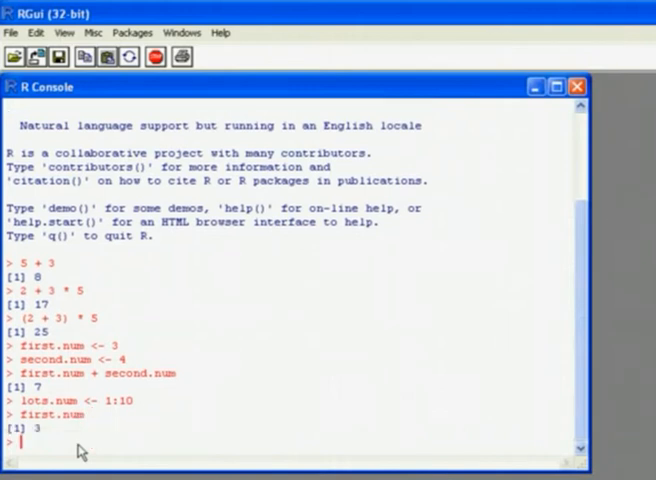
text(lots.)
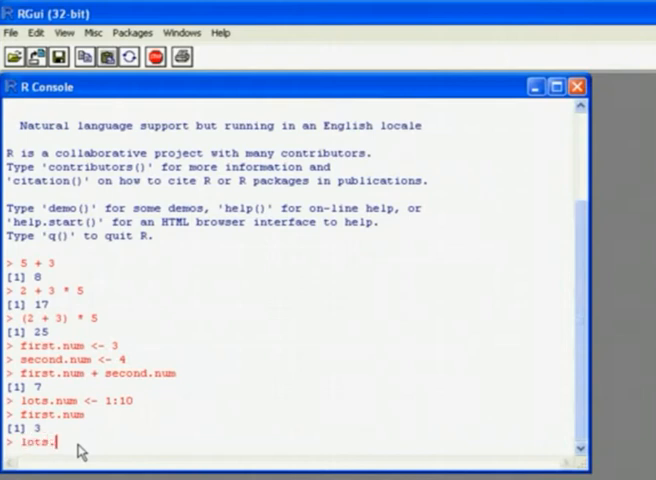
text(num)
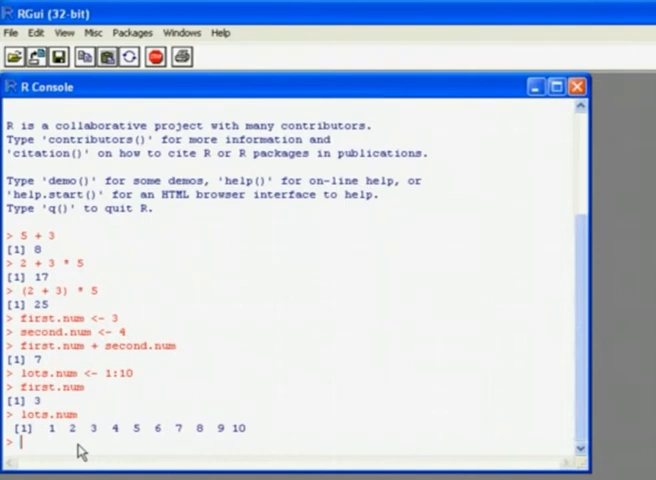
text(print(lots.num)
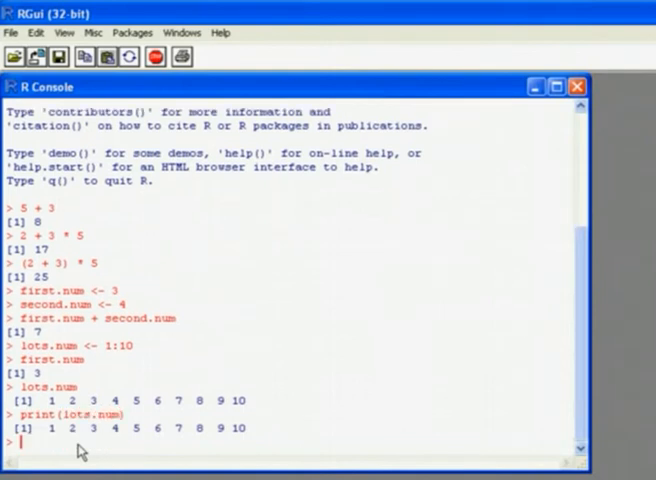
text(str(first.num)
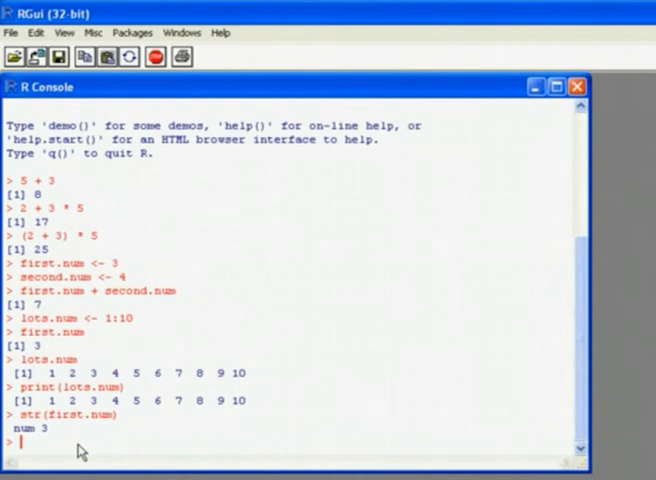
Step: Begin entering class(first.num) without running it
text(c)
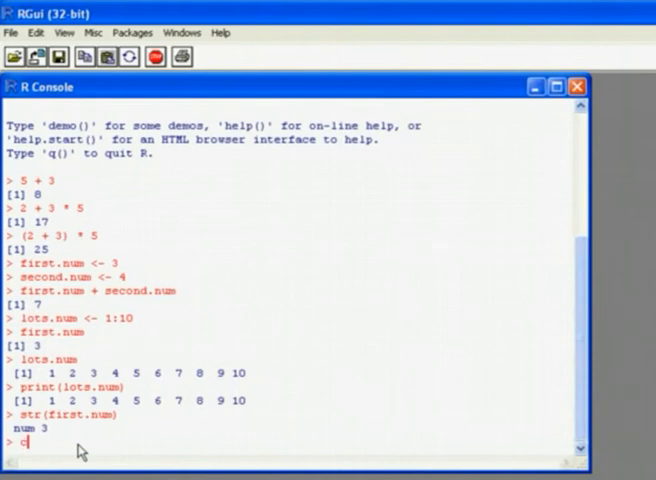
text(lass()
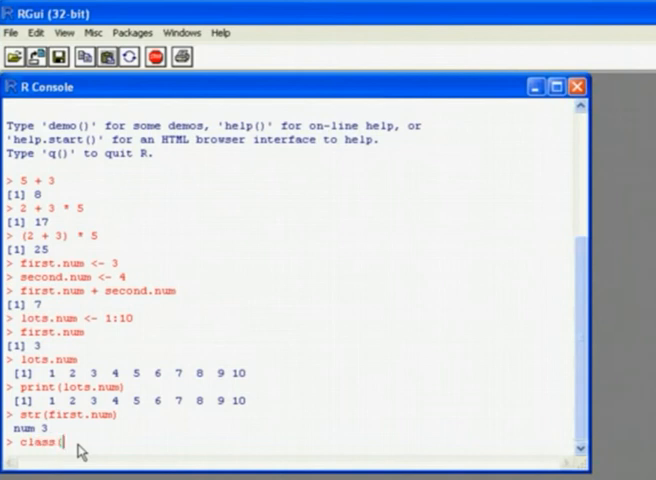
text(first.nu)
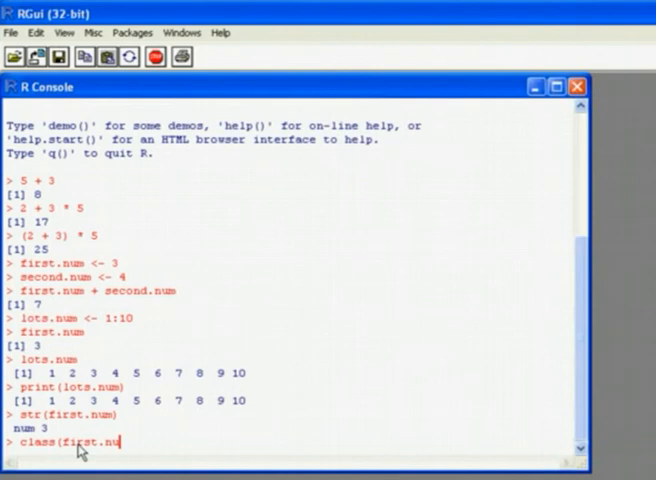